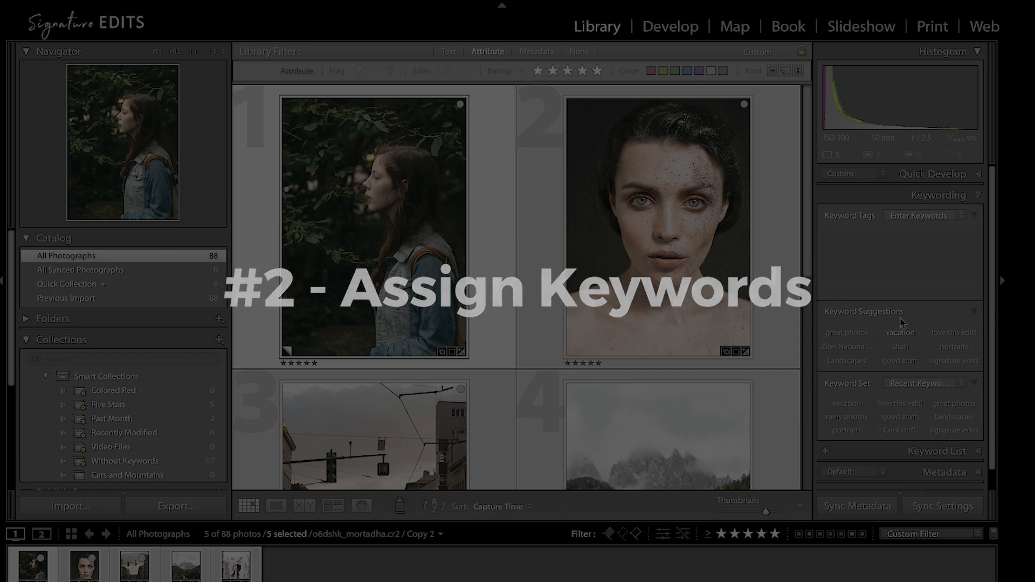
Step: Assign the Recent Keywords entries vacation, love this edit! and great photos to the selected photos
{"action": "left_click", "coordinate": [899, 332]}
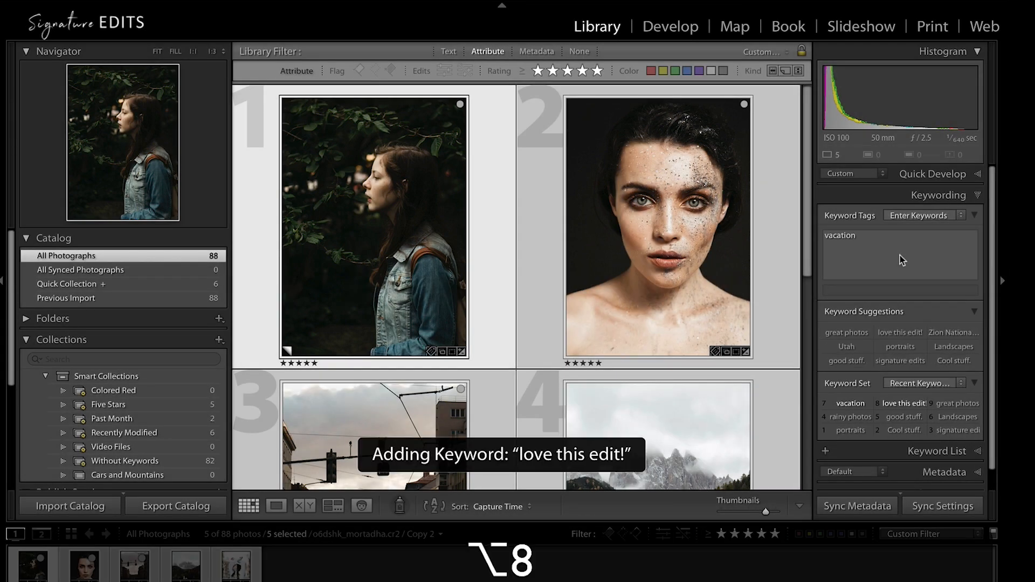
{"action": "left_click", "coordinate": [957, 403]}
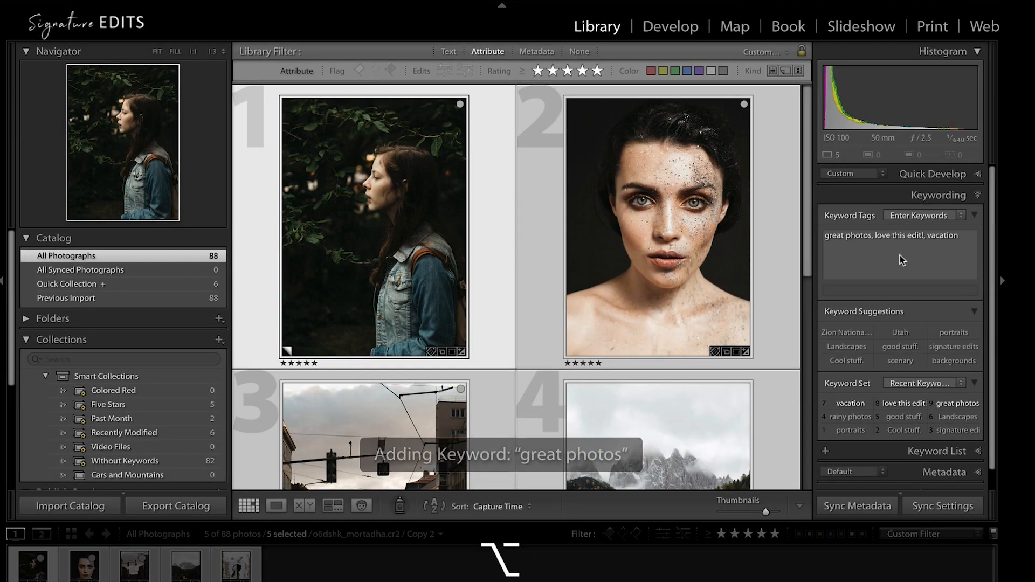
{"action": "left_click", "coordinate": [670, 26]}
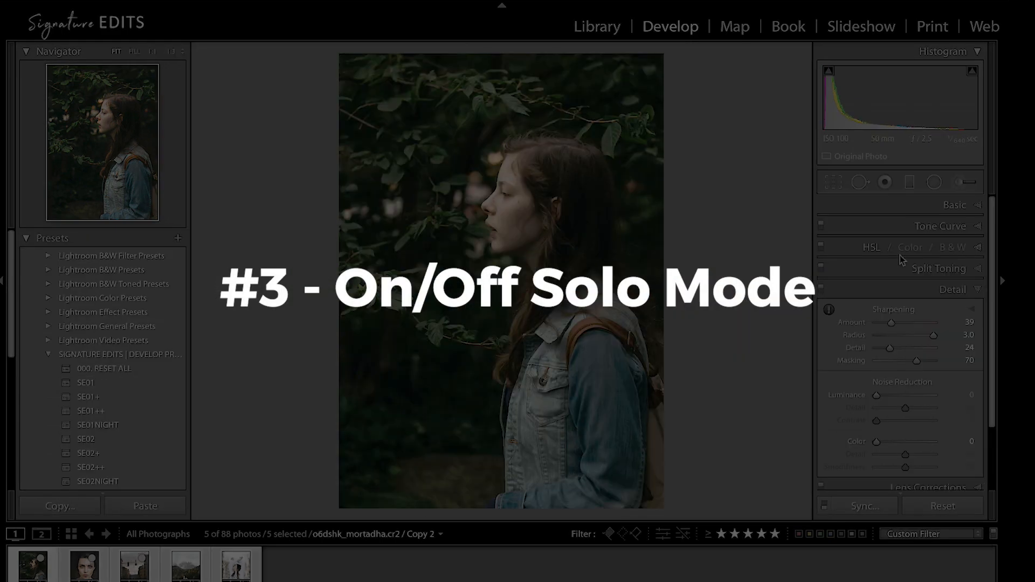
Step: Enable Solo Mode on the Develop panels and leave only the Basic section expanded
{"action": "left_click", "coordinate": [955, 205]}
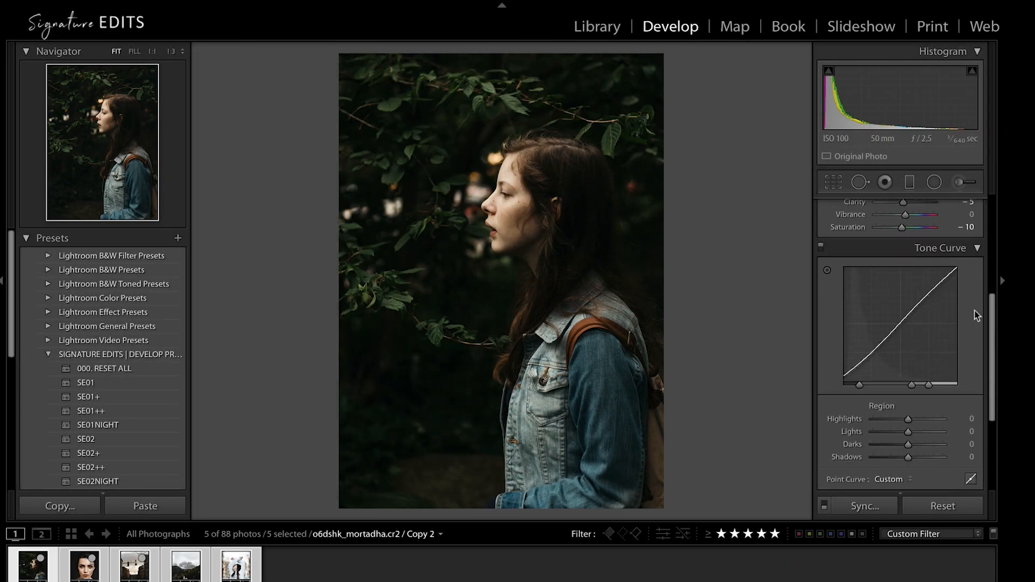
{"action": "scroll", "scroll_direction": "down", "scroll_amount": 3}
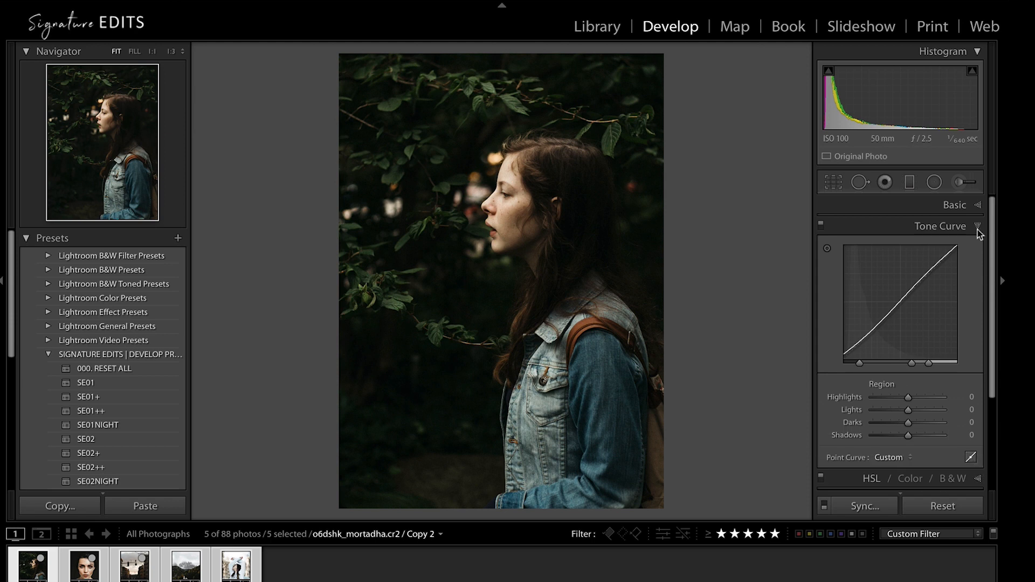
{"action": "left_click", "coordinate": [978, 226]}
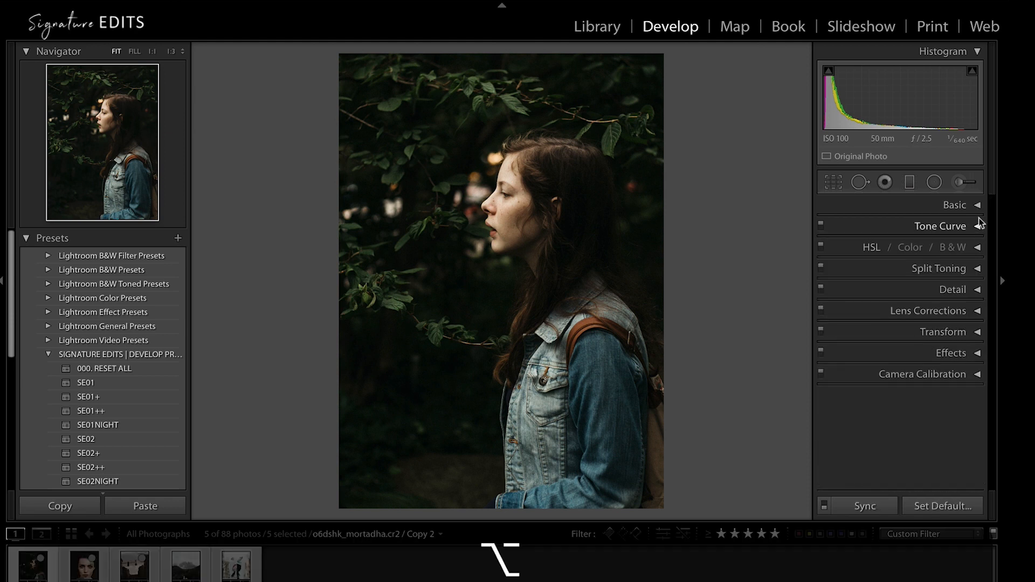
{"action": "left_click", "coordinate": [954, 205]}
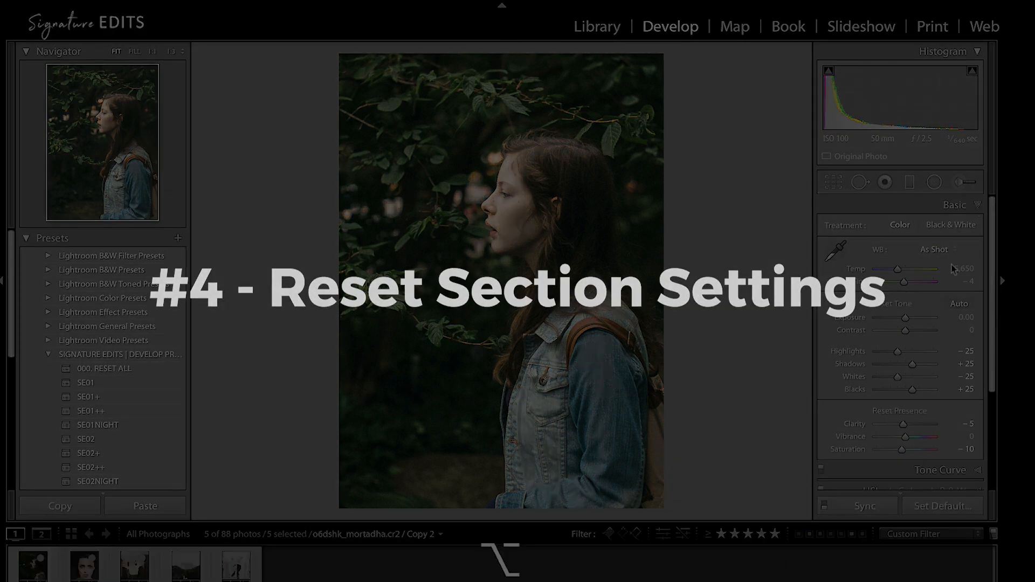
Step: Expand the Split Toning panel of the forest portrait, showing highlight hue 248 and balance +60
{"action": "left_click", "coordinate": [892, 303]}
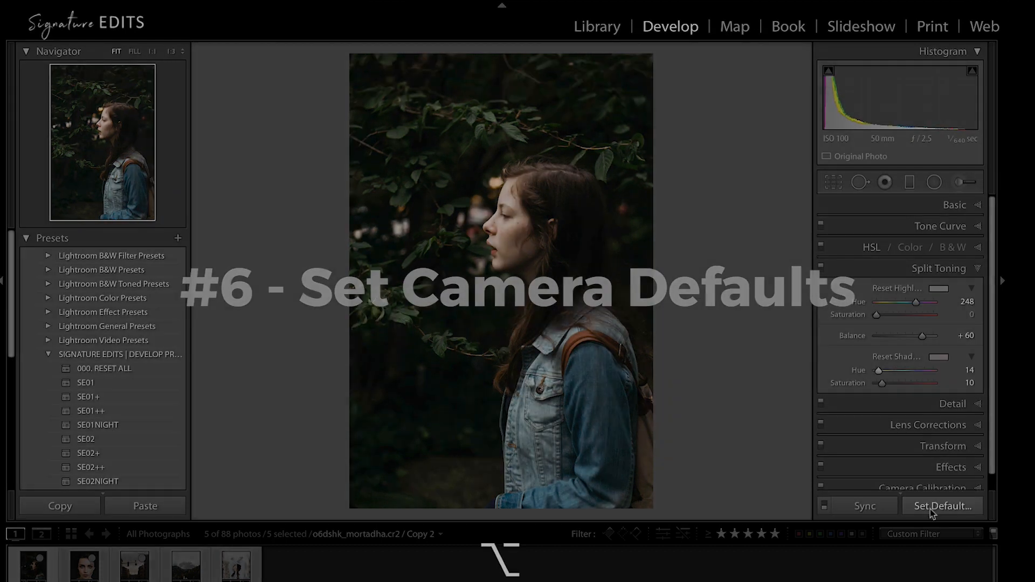
{"action": "left_click", "coordinate": [942, 506]}
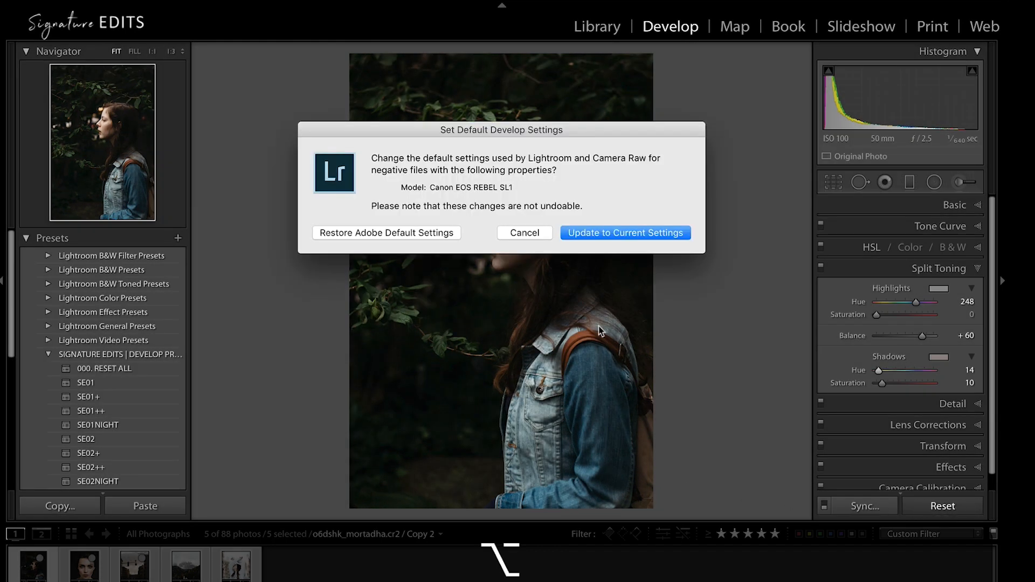
{"action": "mouse_move", "coordinate": [625, 233]}
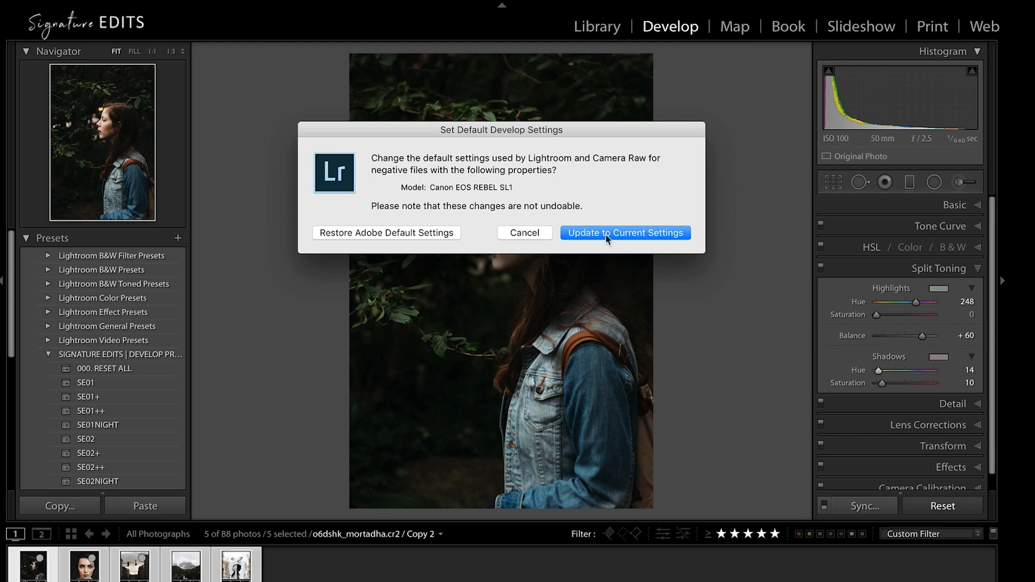
{"action": "mouse_move", "coordinate": [524, 233]}
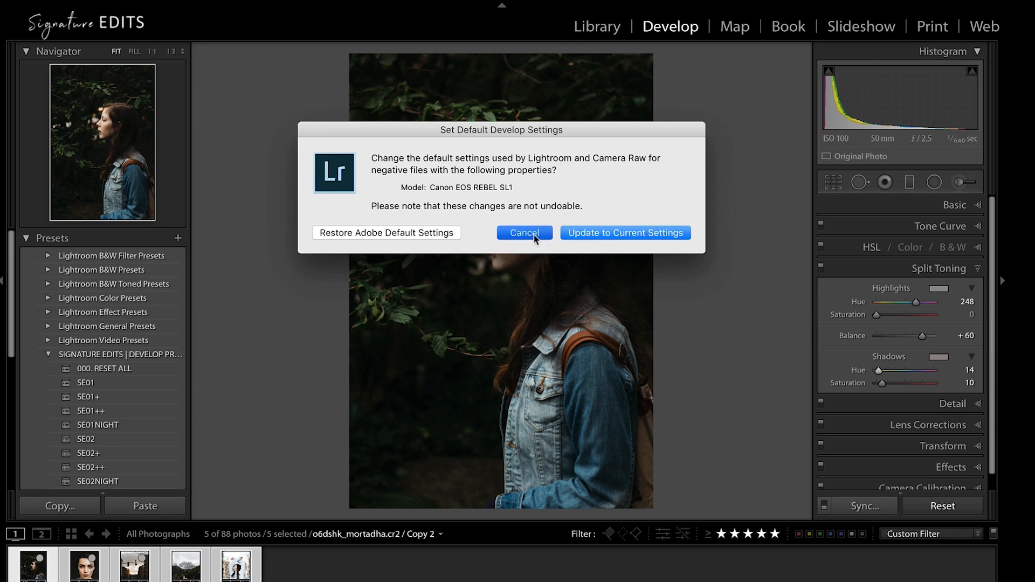
{"action": "left_click", "coordinate": [524, 233]}
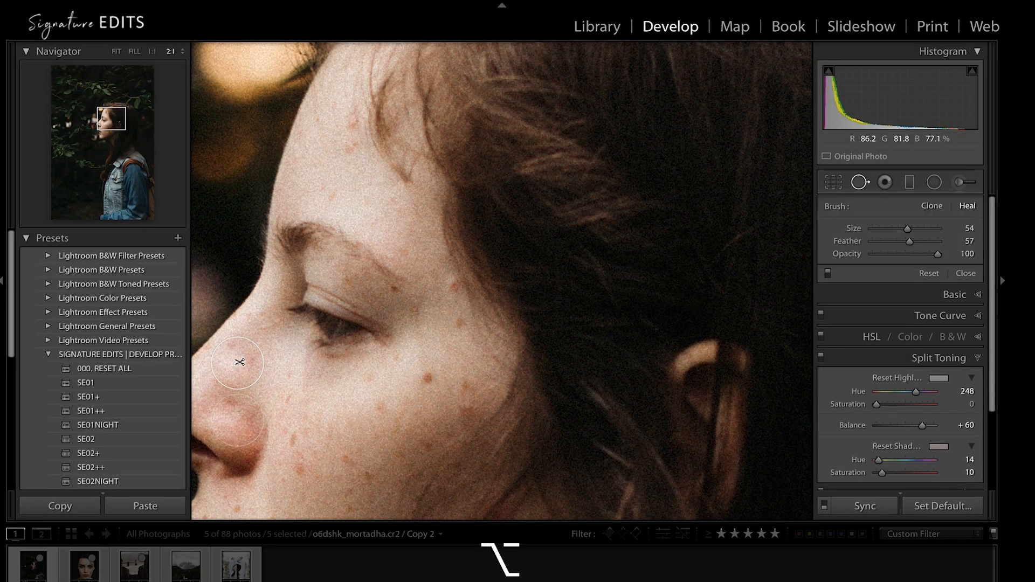
Step: Finish spot removal on the portrait, select the PARIS-top street portrait and expand its Basic panel
{"action": "left_click", "coordinate": [115, 50]}
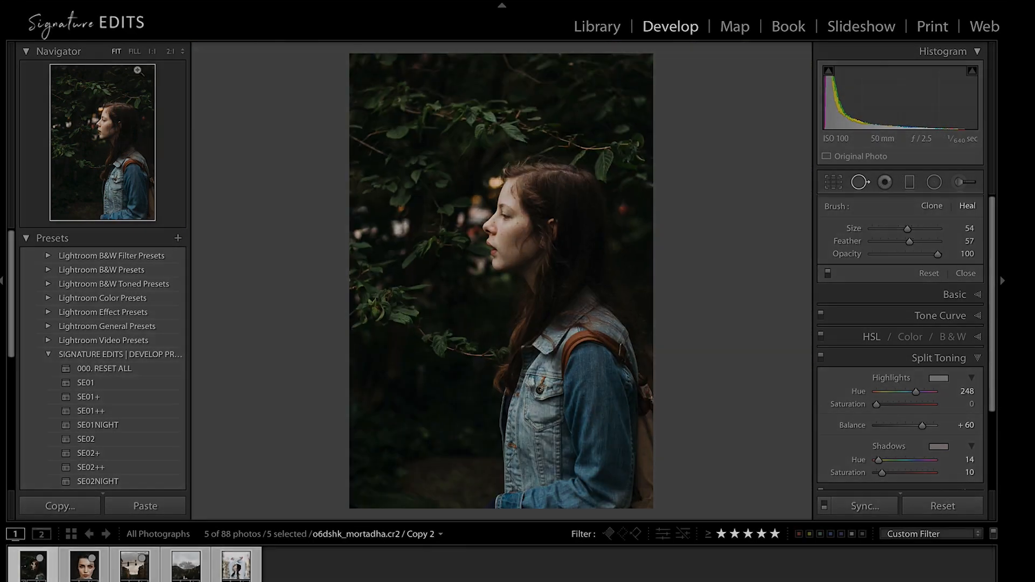
{"action": "left_click", "coordinate": [84, 564]}
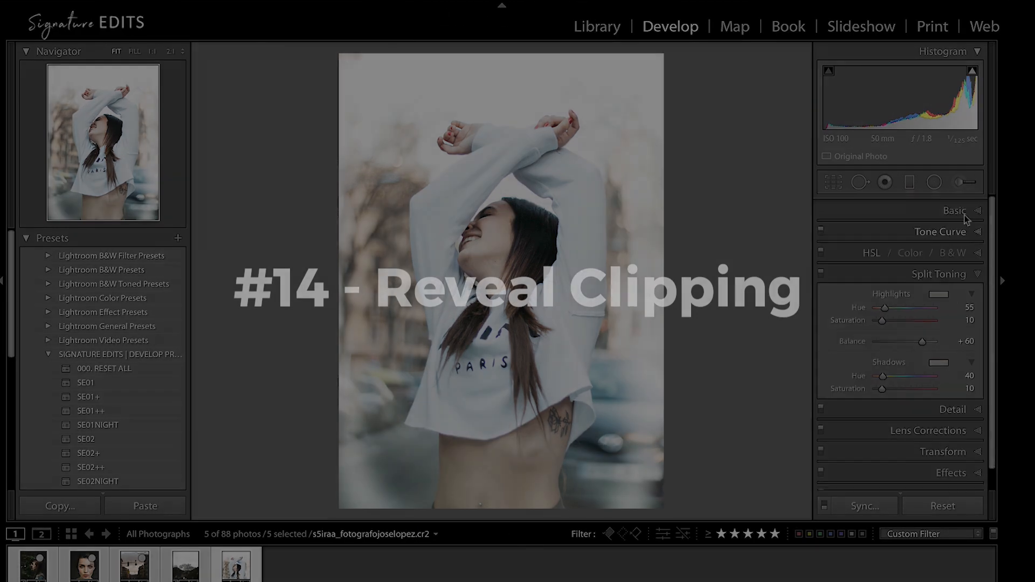
{"action": "left_click", "coordinate": [954, 211]}
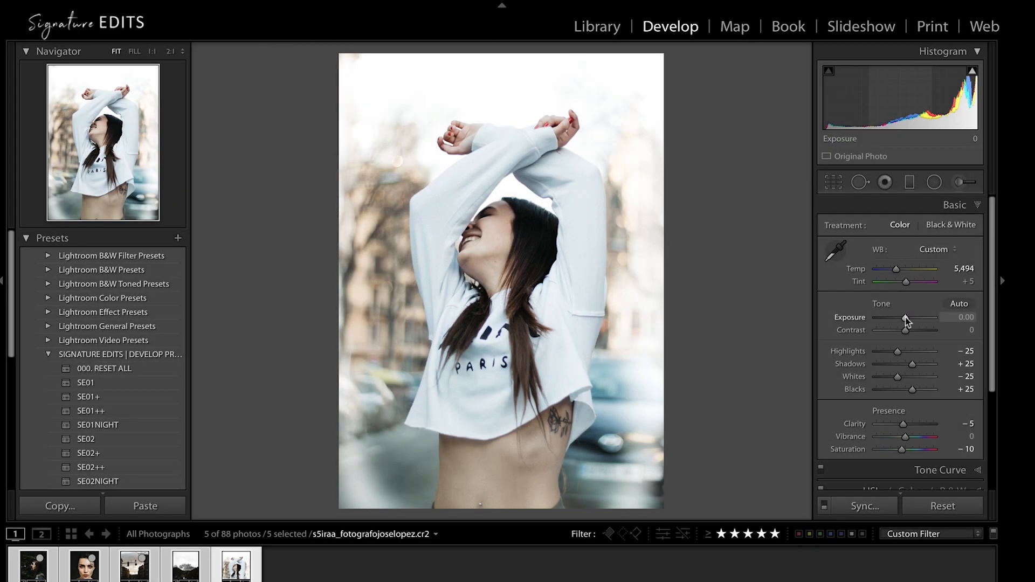